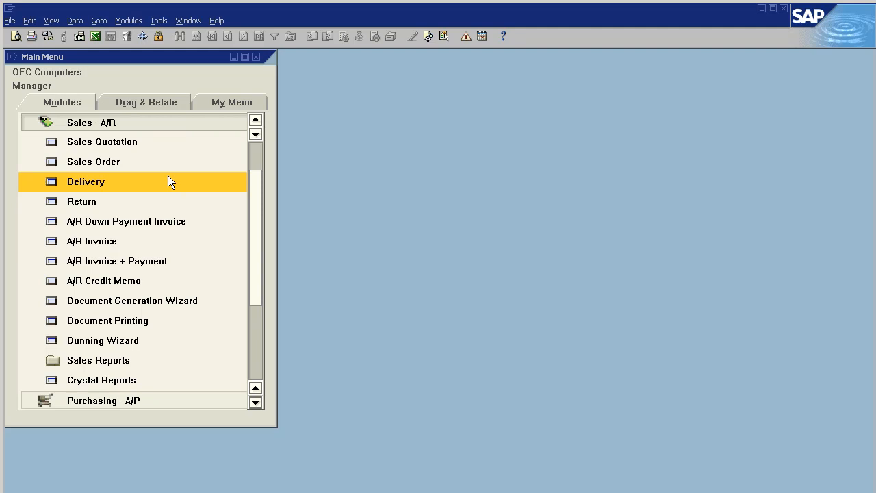
{"action": "mouse_move", "coordinate": [175, 169]}
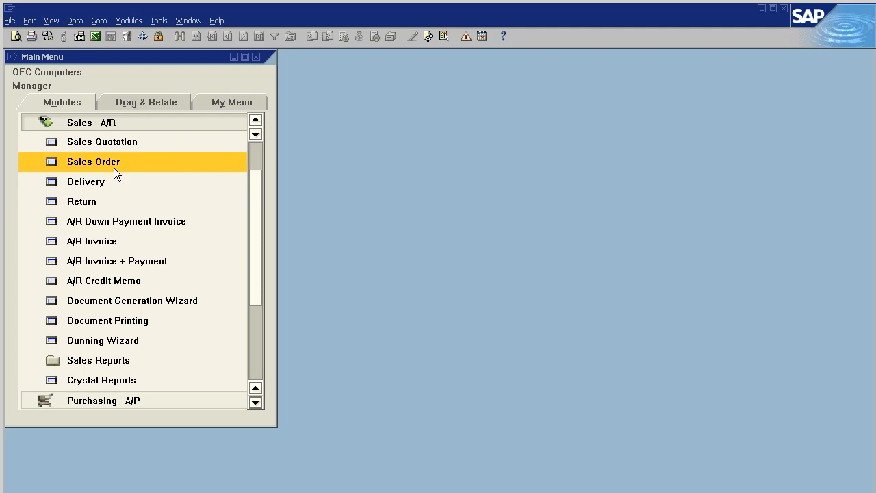
{"action": "mouse_move", "coordinate": [92, 167]}
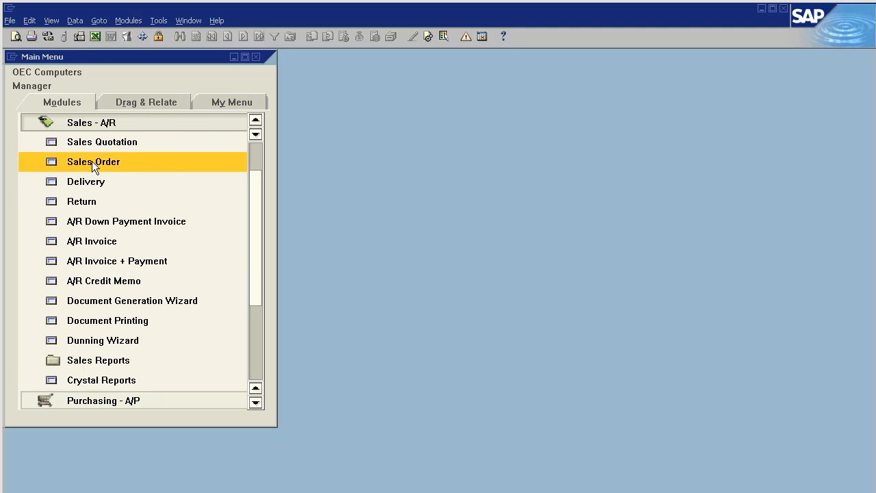
- Open a new sales order for Orchestra, LLC with IBM Inforprint 1312 and 1222
{"action": "double_click", "coordinate": [93, 161]}
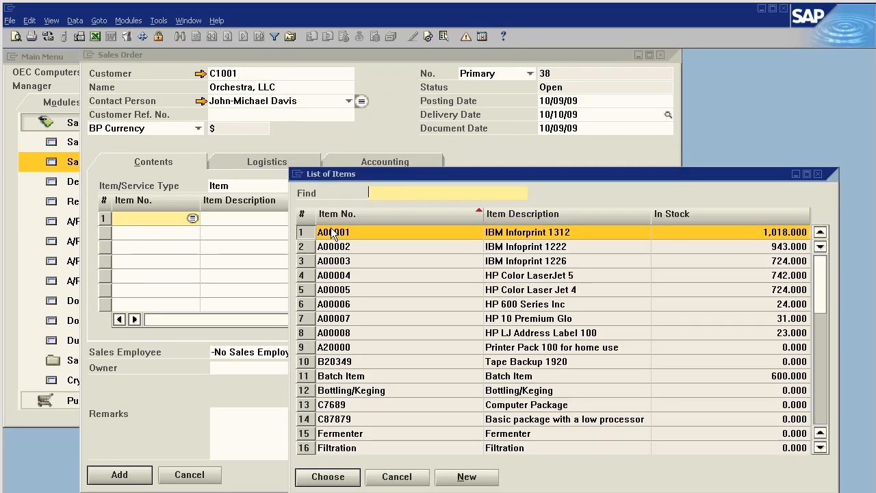
{"action": "left_click", "coordinate": [327, 477]}
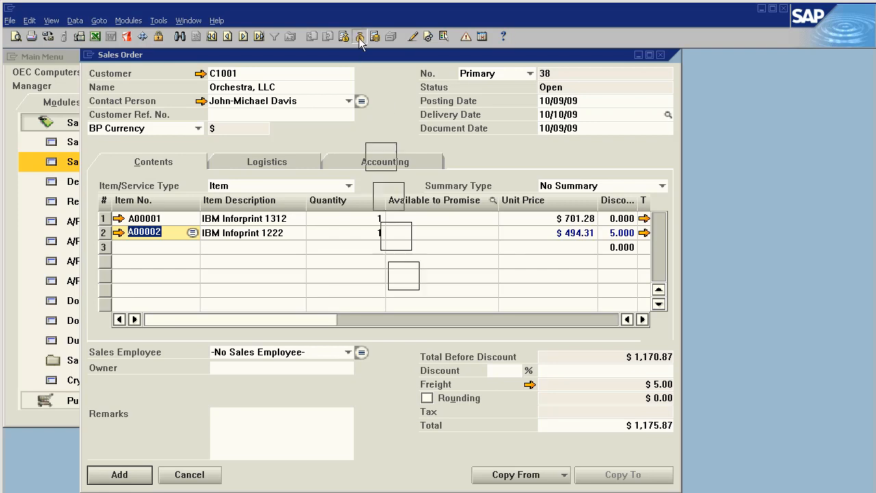
- Enter a 500.00 check amount in the sales order's payment means
{"action": "left_click", "coordinate": [359, 36]}
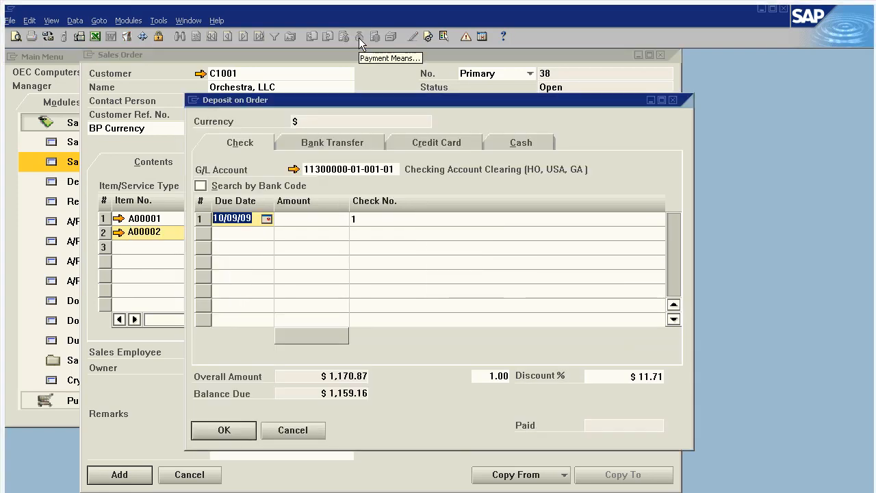
{"action": "left_click", "coordinate": [312, 219]}
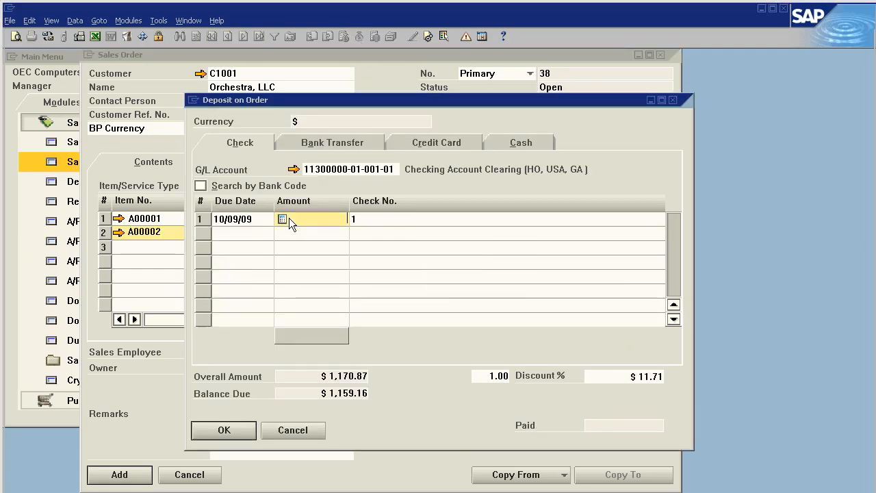
{"action": "type", "text": "500.00"}
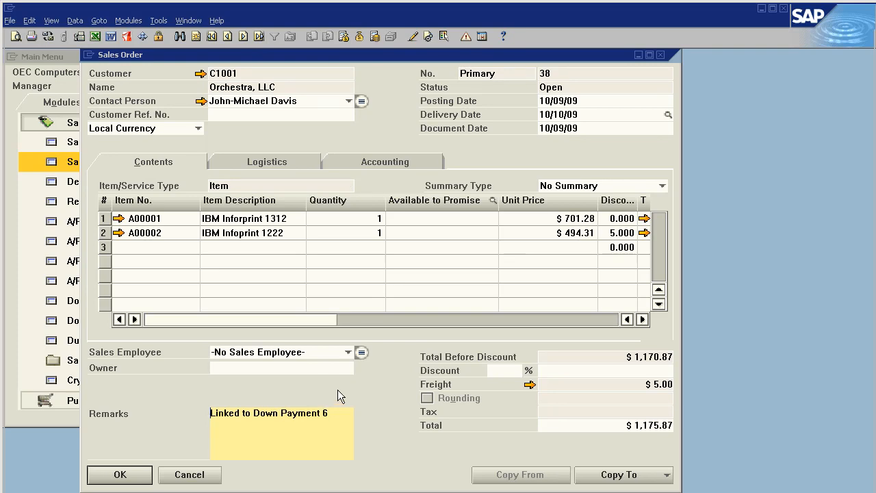
- Copy sales order 38 to an A/R invoice and add it, confirming the message
{"action": "left_click", "coordinate": [618, 475]}
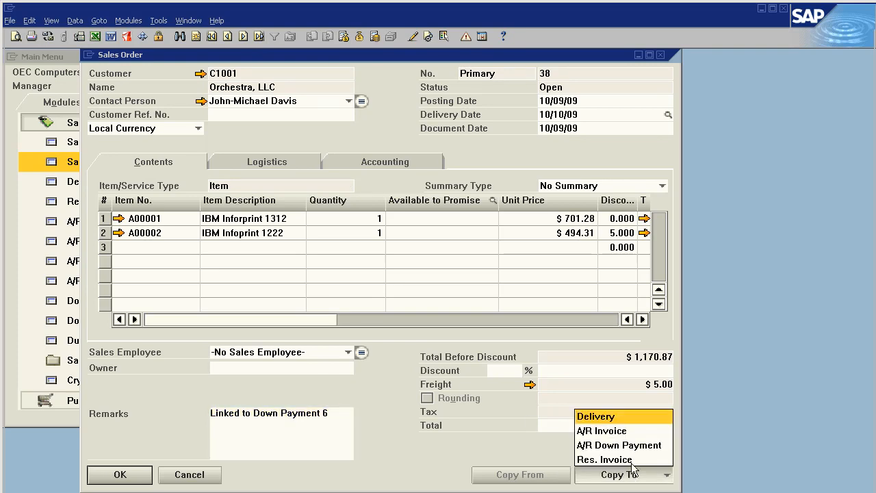
{"action": "left_click", "coordinate": [601, 431]}
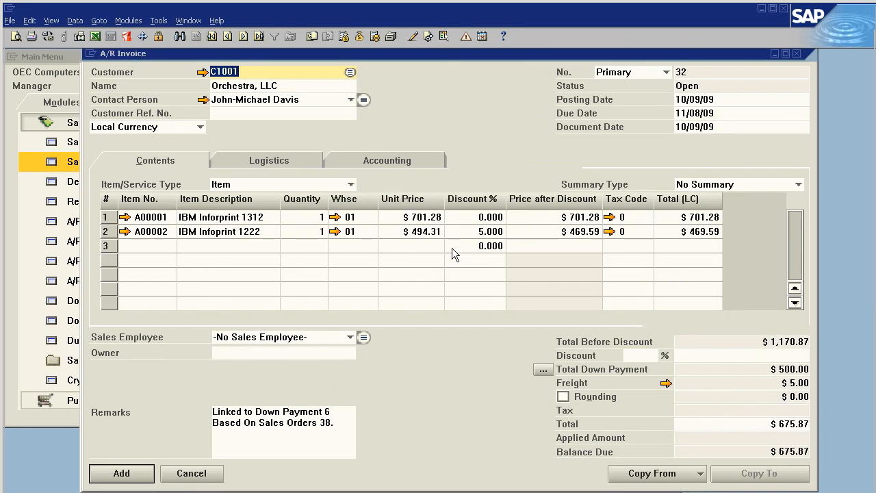
{"action": "mouse_move", "coordinate": [406, 105]}
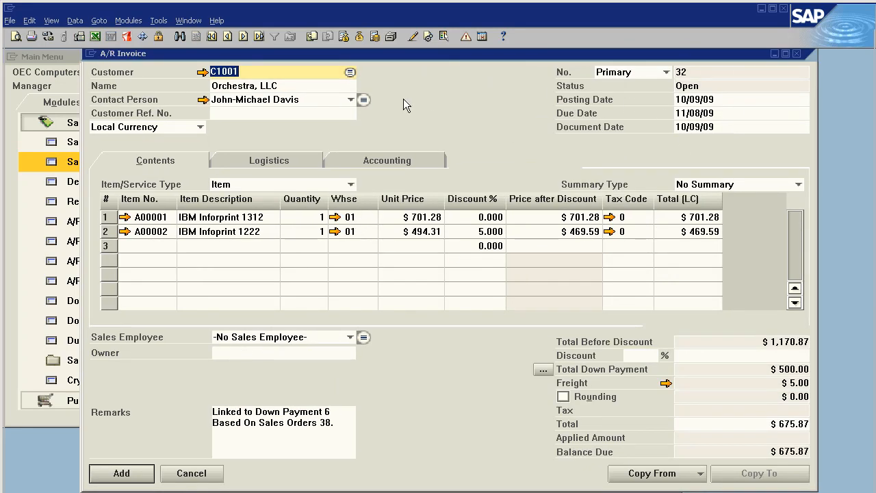
{"action": "mouse_move", "coordinate": [575, 171]}
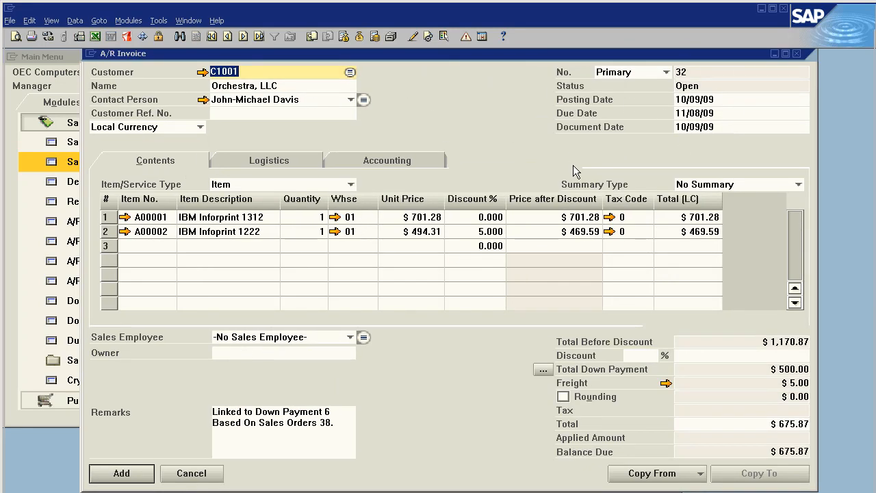
{"action": "mouse_move", "coordinate": [551, 317]}
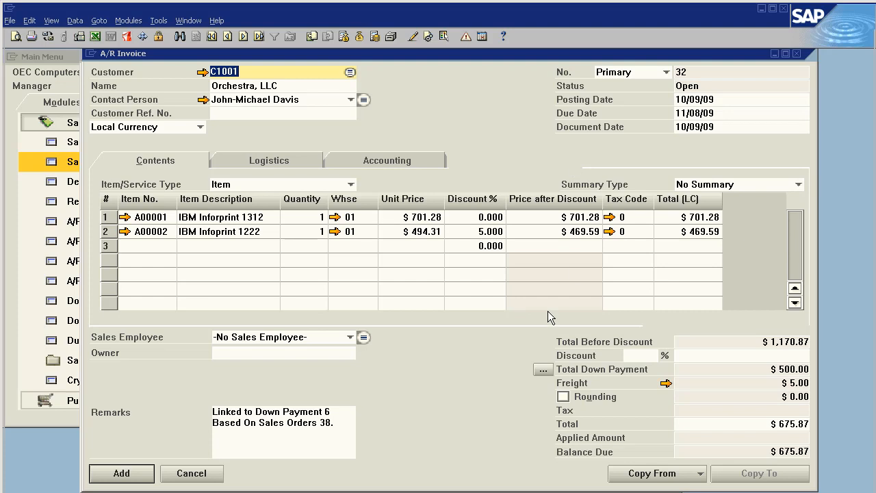
{"action": "mouse_move", "coordinate": [746, 368]}
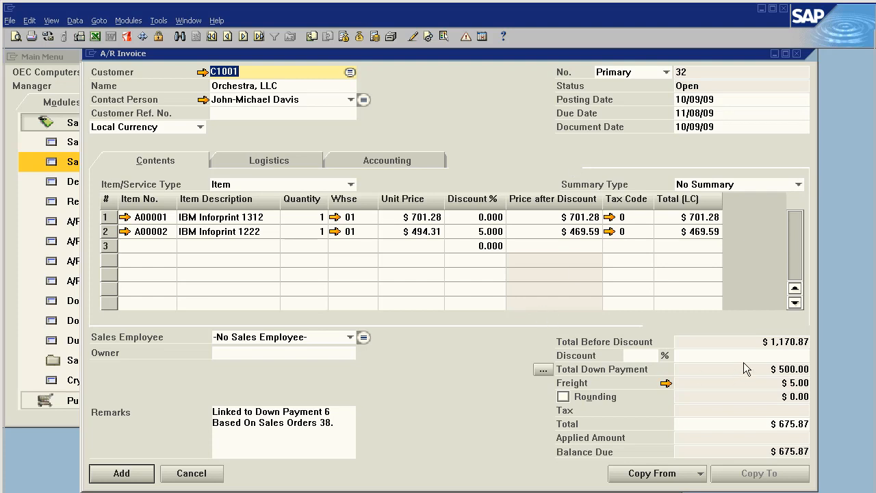
{"action": "mouse_move", "coordinate": [773, 373]}
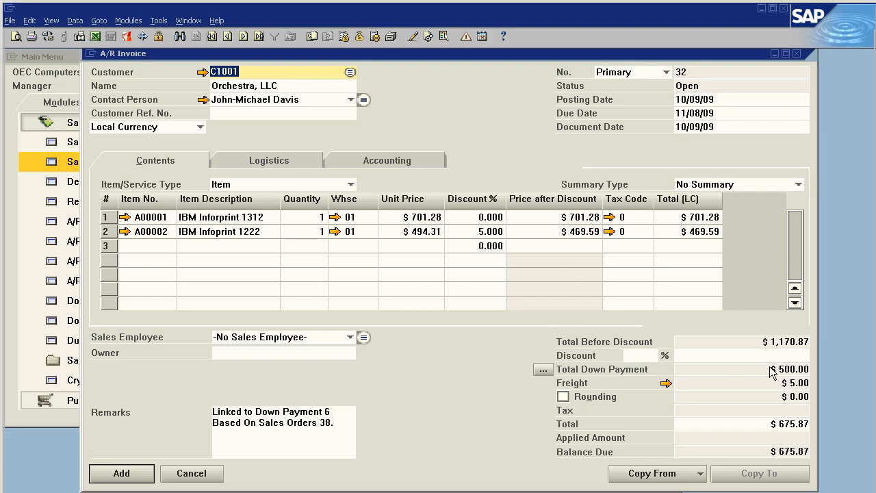
{"action": "mouse_move", "coordinate": [748, 434]}
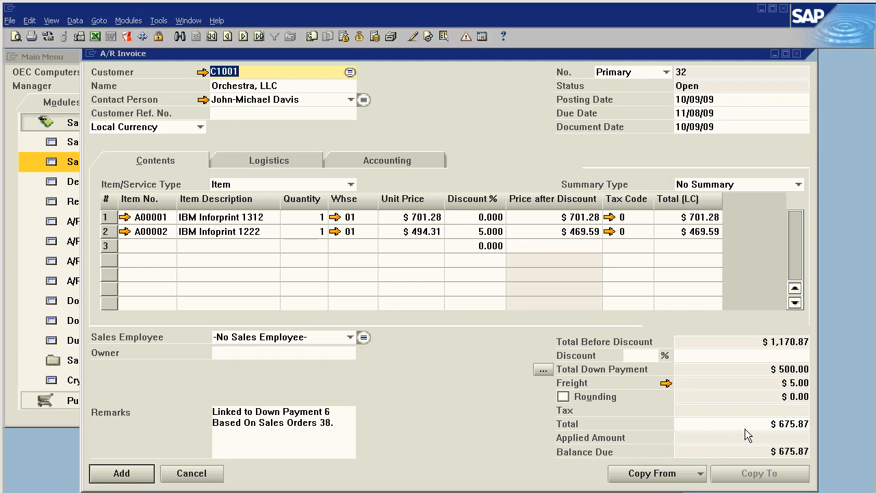
{"action": "mouse_move", "coordinate": [262, 361]}
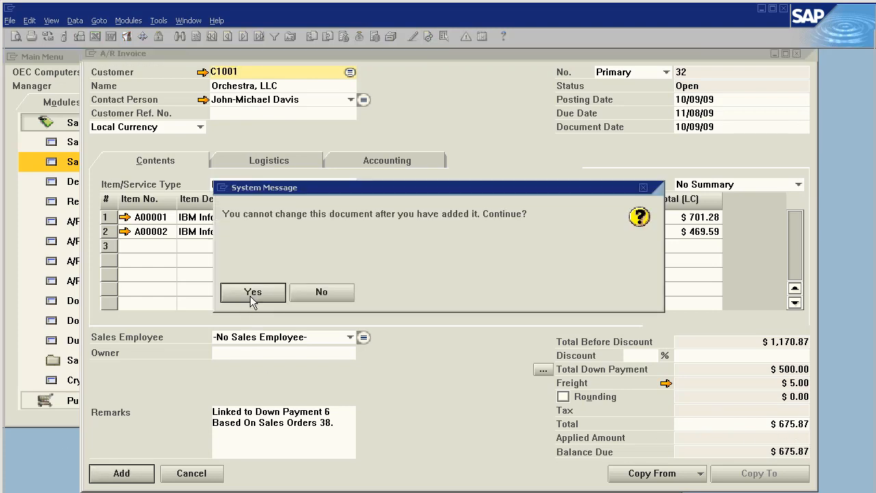
{"action": "left_click", "coordinate": [252, 292]}
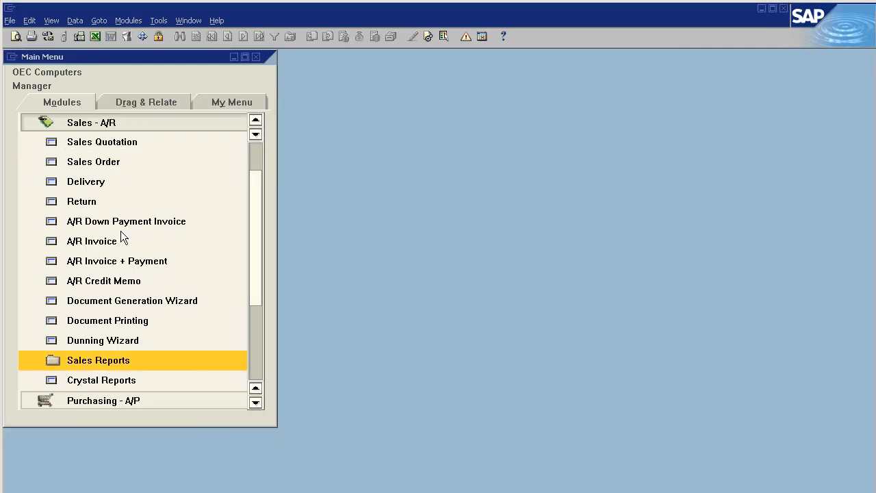
- Open an A/R down payment invoice for C1001 with items A00001 and A00002
{"action": "left_click", "coordinate": [126, 221]}
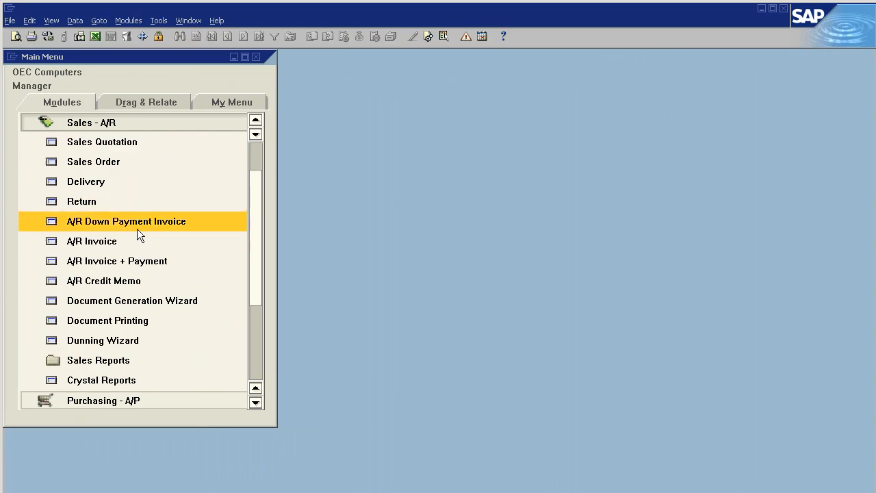
{"action": "double_click", "coordinate": [126, 221]}
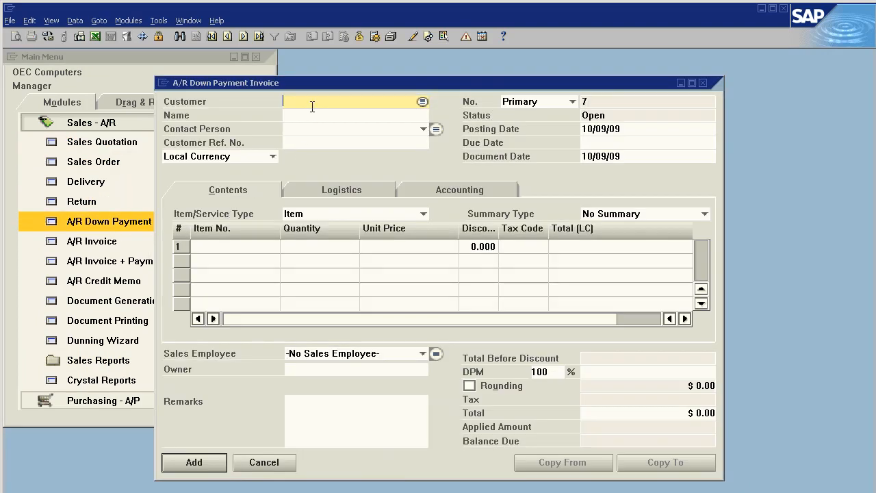
{"action": "left_click", "coordinate": [423, 101]}
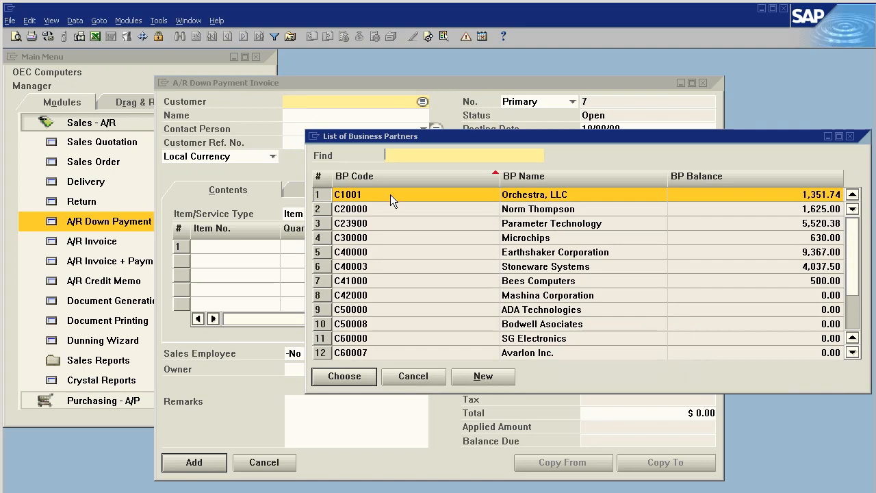
{"action": "left_click", "coordinate": [344, 377]}
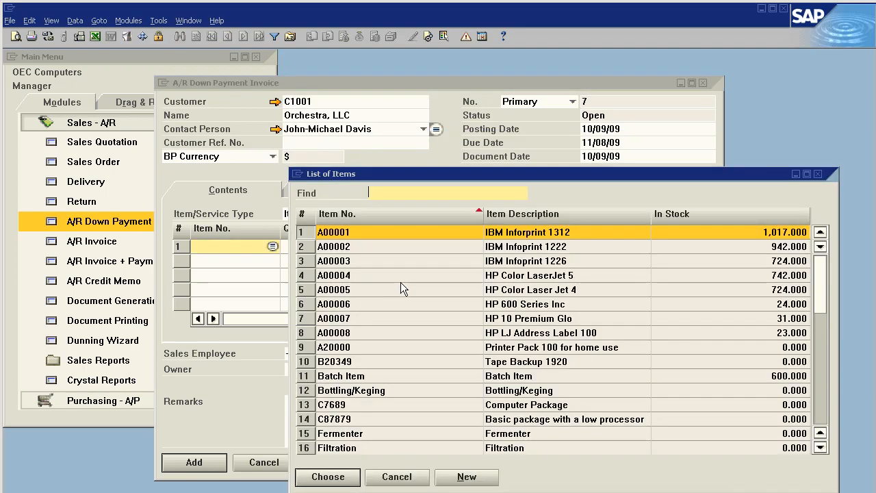
{"action": "left_click", "coordinate": [327, 477]}
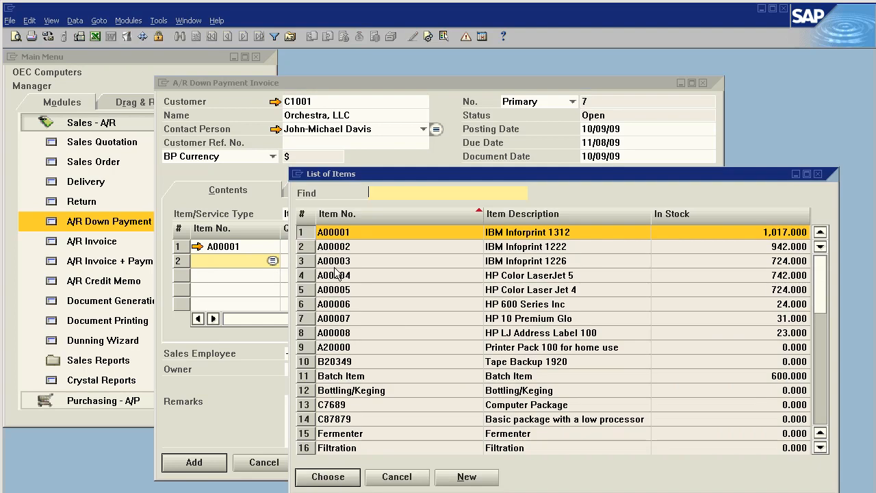
{"action": "left_click", "coordinate": [327, 476]}
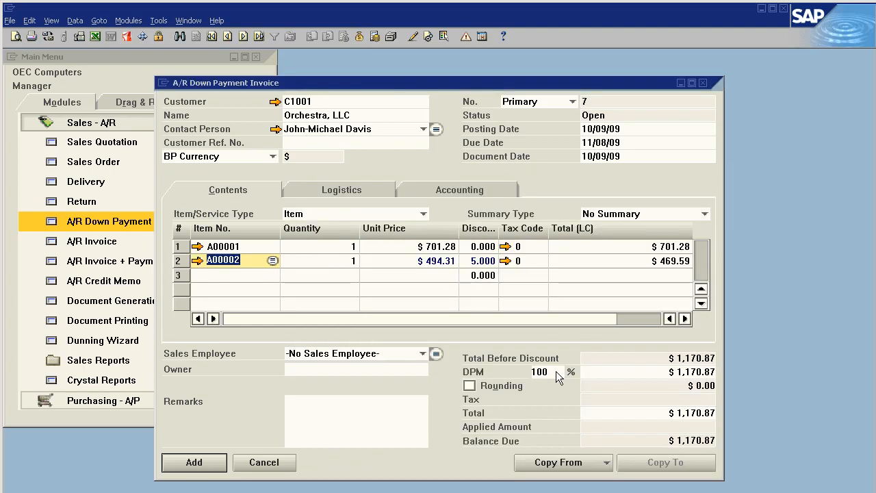
- Set the down payment percentage to 60 ($702.52) and add invoice 7
{"action": "left_click", "coordinate": [545, 372]}
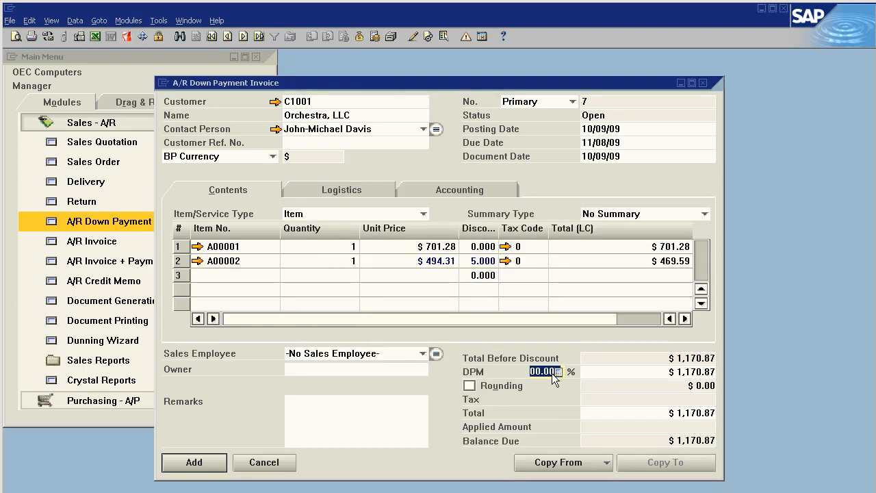
{"action": "type", "text": "100"}
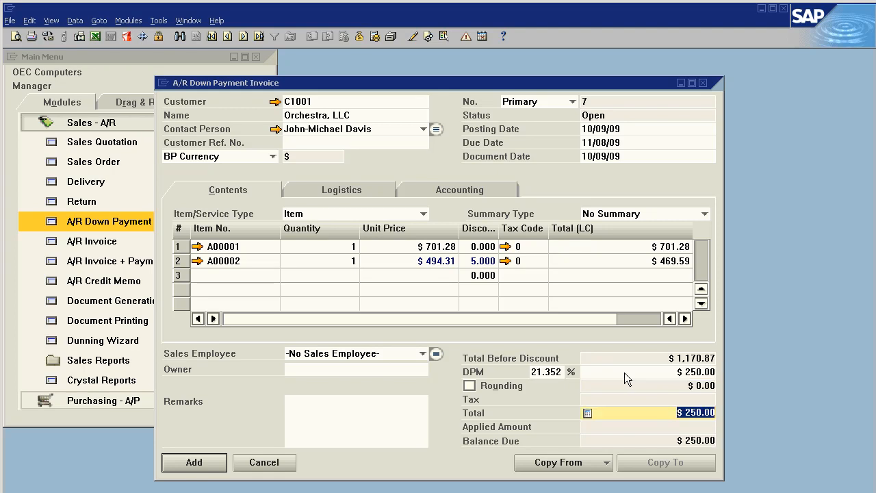
{"action": "left_click", "coordinate": [543, 371]}
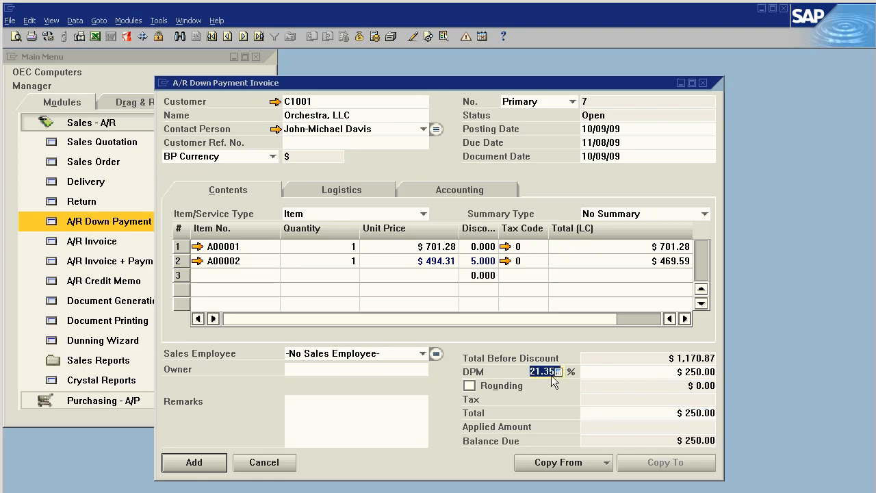
{"action": "type", "text": "60"}
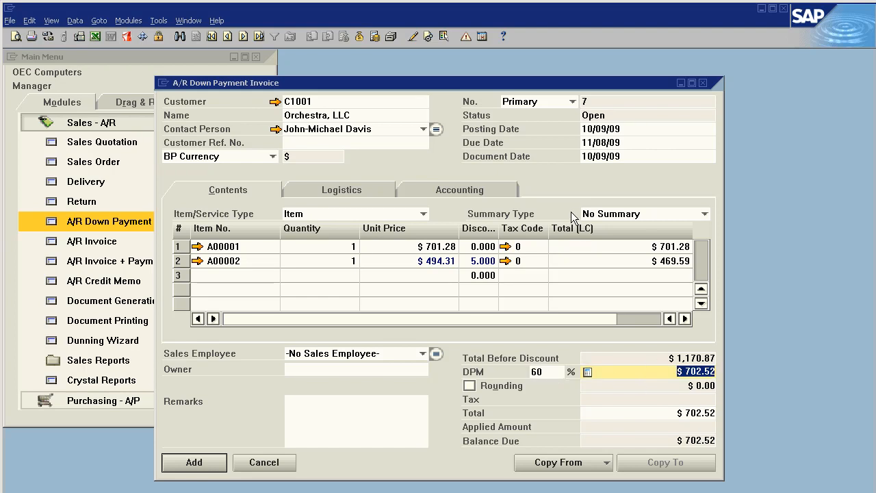
{"action": "left_click", "coordinate": [194, 462]}
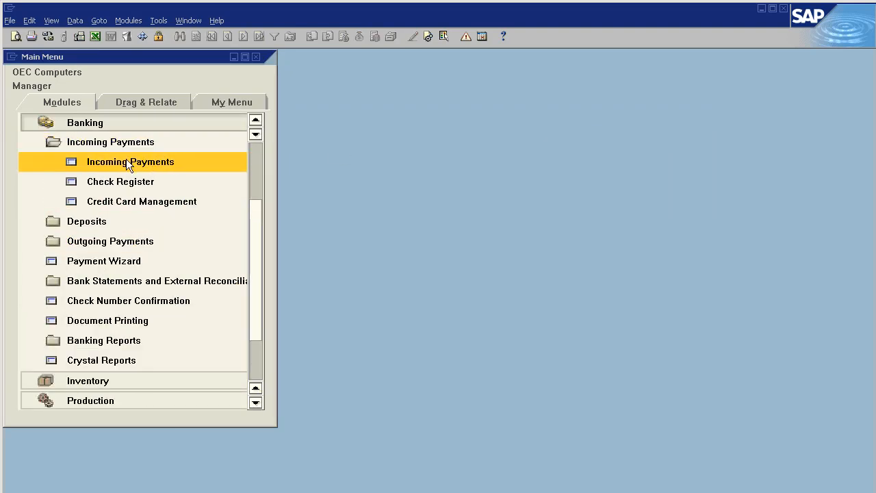
- Add an incoming payment paying down payment invoice 7 by $695.49 check
{"action": "double_click", "coordinate": [130, 162]}
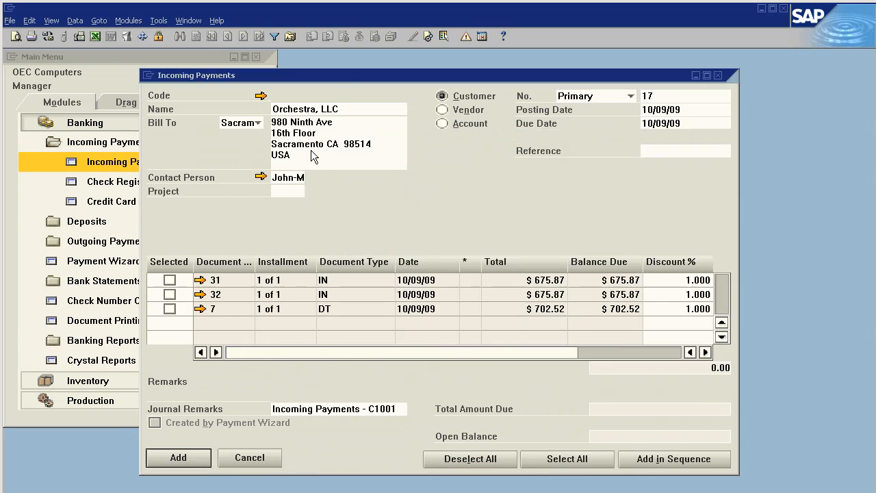
{"action": "left_click", "coordinate": [170, 309]}
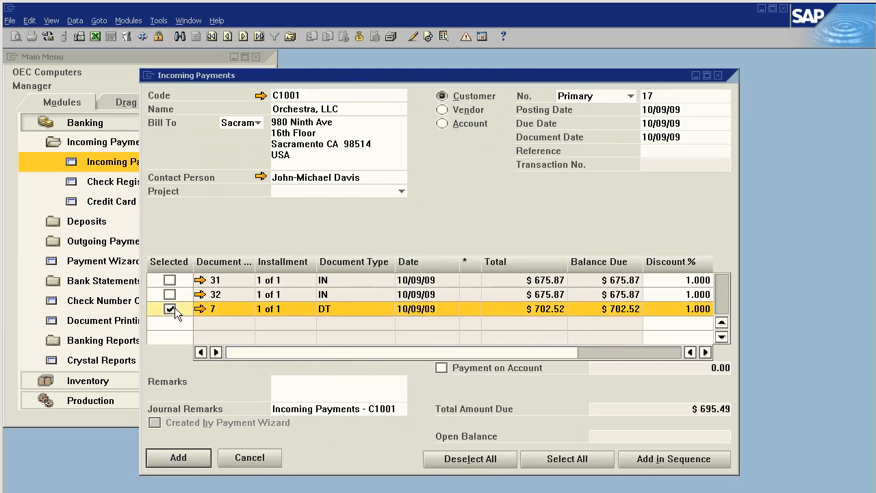
{"action": "mouse_move", "coordinate": [489, 312]}
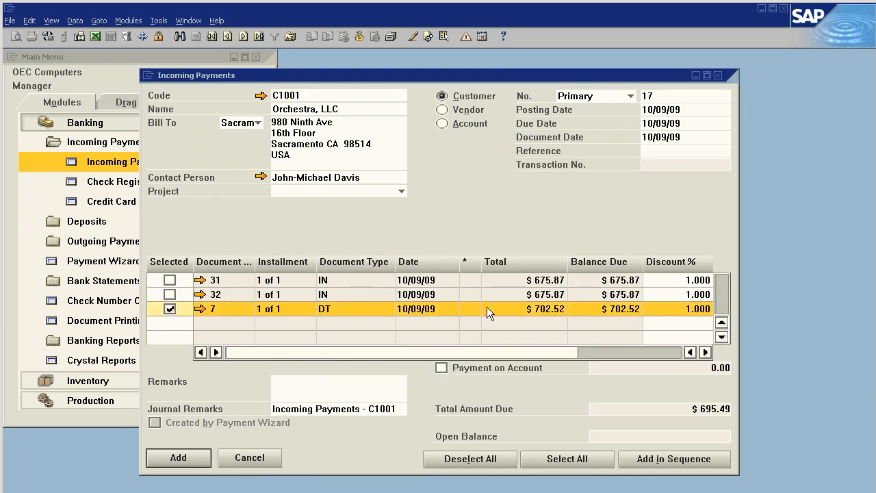
{"action": "mouse_move", "coordinate": [584, 317]}
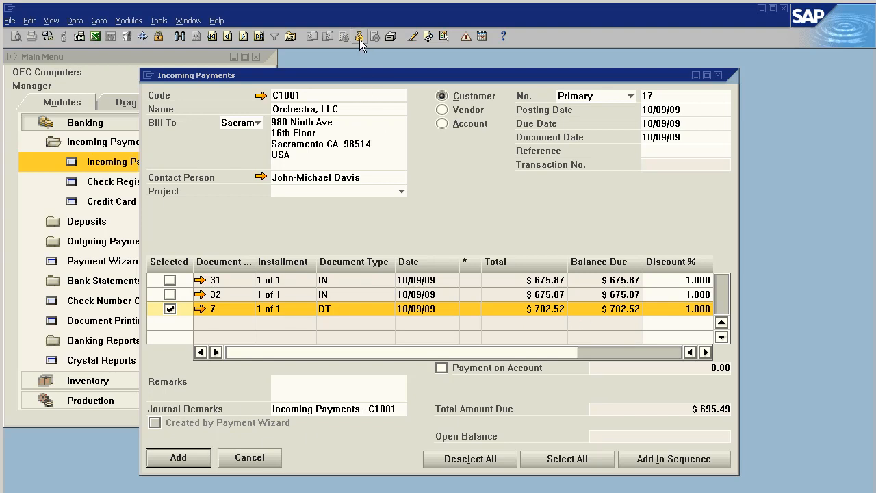
{"action": "left_click", "coordinate": [359, 37]}
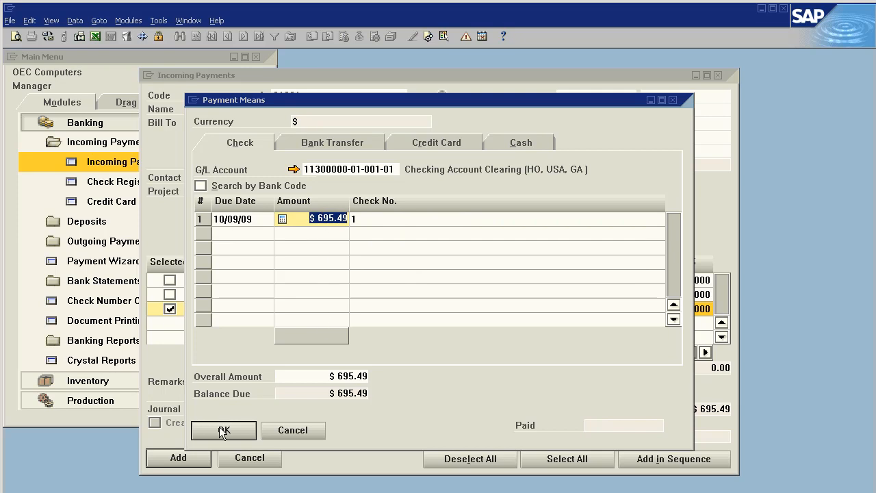
{"action": "left_click", "coordinate": [223, 431]}
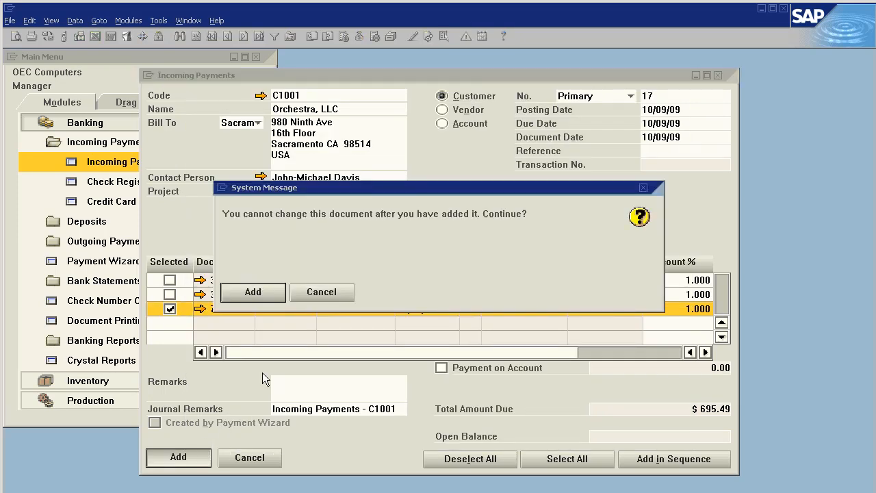
{"action": "left_click", "coordinate": [253, 291]}
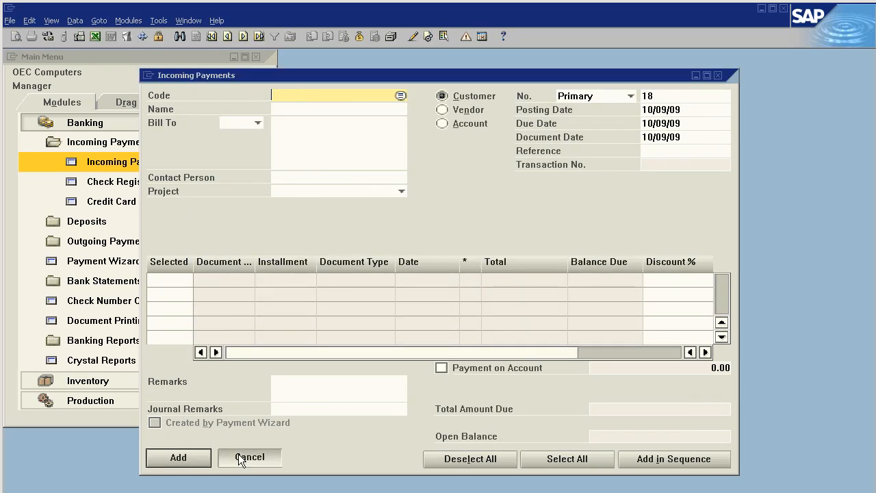
- Close Incoming Payments and open A/R invoice 33 for C1001 with two Infoprint items
{"action": "left_click", "coordinate": [249, 457]}
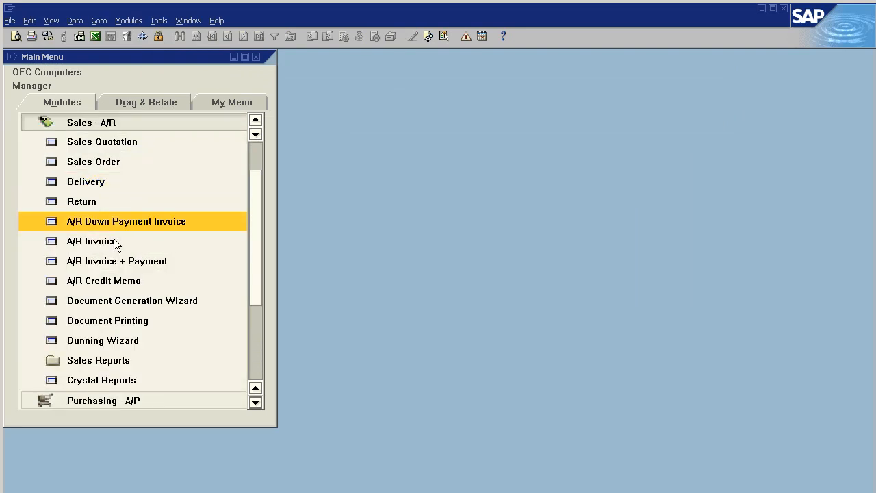
{"action": "double_click", "coordinate": [91, 241]}
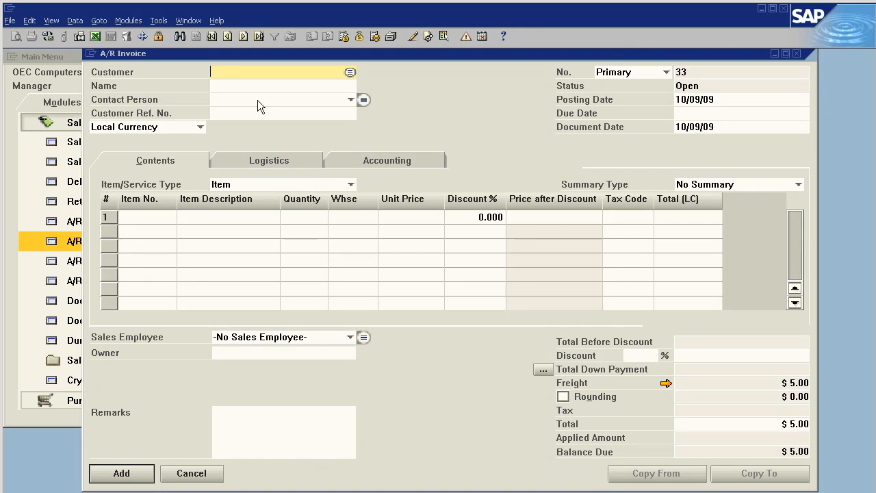
{"action": "type", "text": "C1001"}
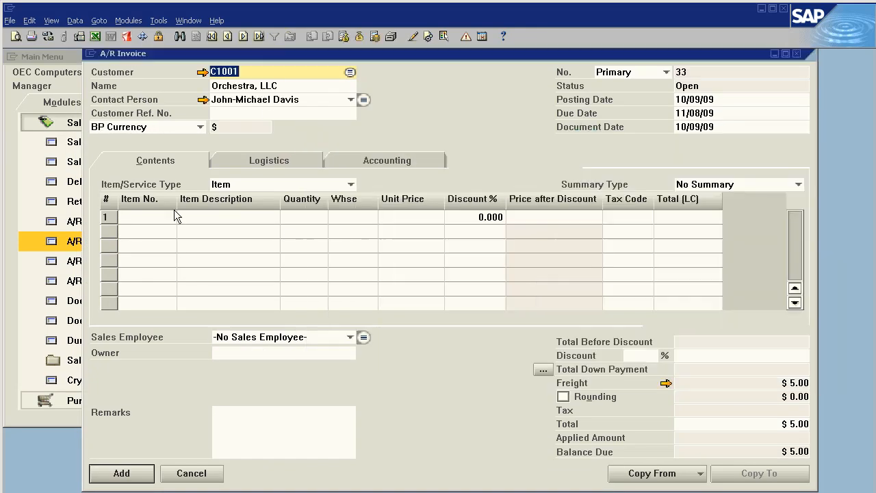
{"action": "left_click", "coordinate": [169, 216]}
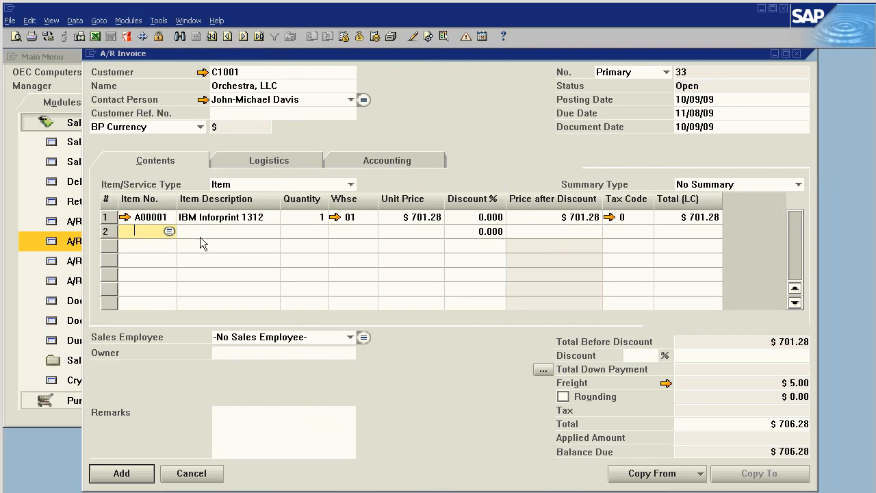
{"action": "type", "text": "A00007"}
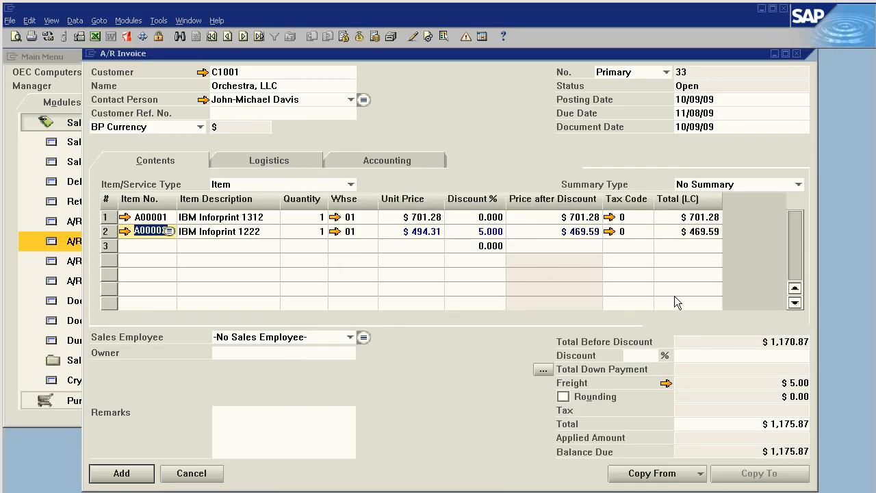
{"action": "mouse_move", "coordinate": [791, 350]}
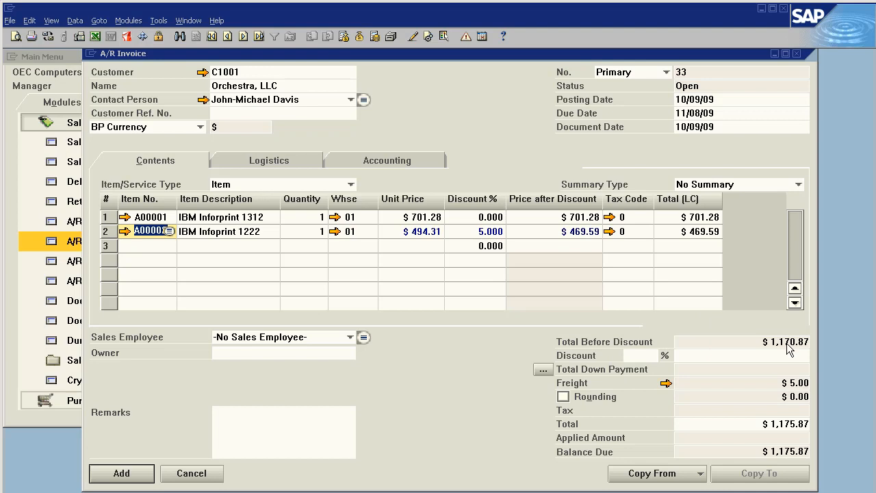
{"action": "mouse_move", "coordinate": [605, 391]}
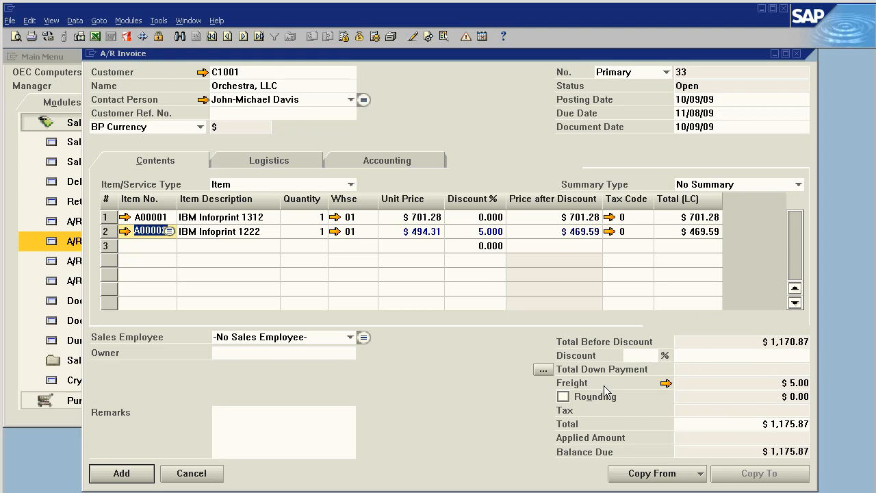
- Apply down payment document 7 ($702.52) to invoice 33, leaving $473.35 due
{"action": "left_click", "coordinate": [543, 370]}
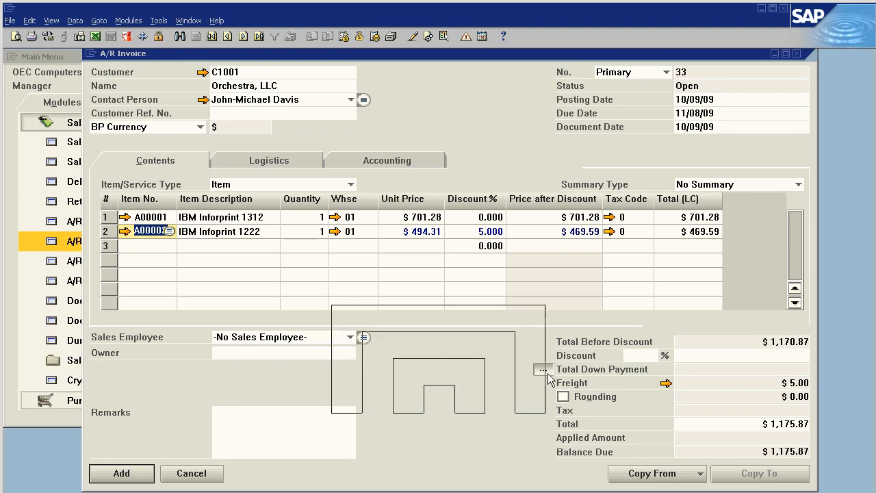
{"action": "left_click", "coordinate": [543, 369]}
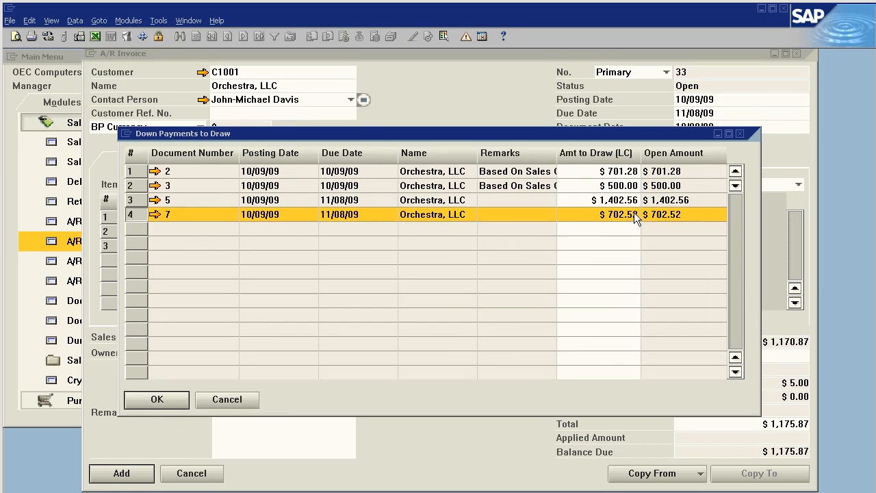
{"action": "left_click", "coordinate": [156, 399]}
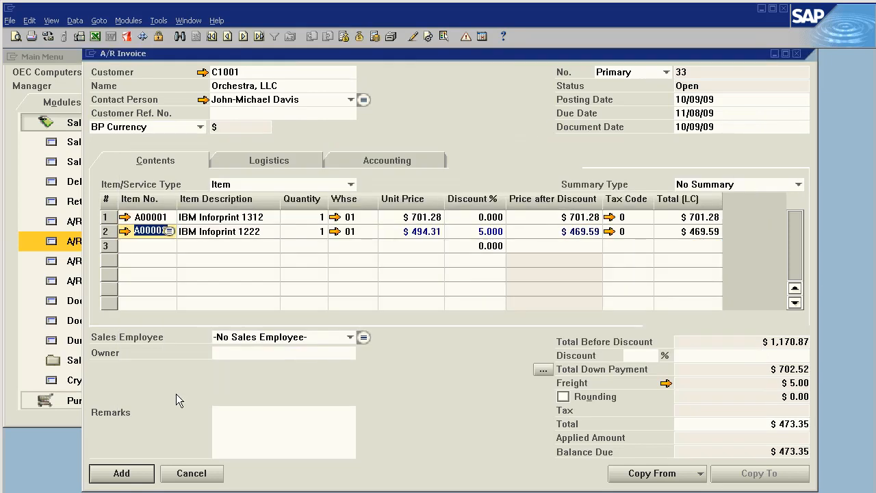
{"action": "mouse_move", "coordinate": [651, 345]}
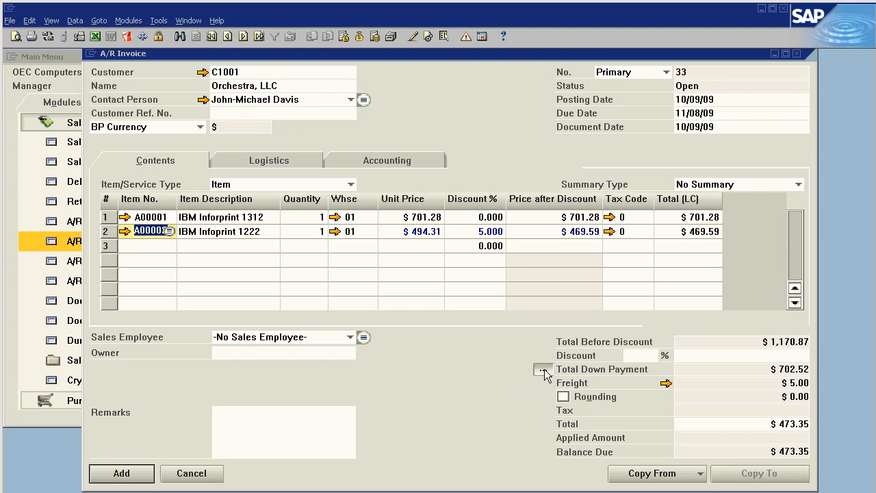
{"action": "left_click", "coordinate": [542, 370]}
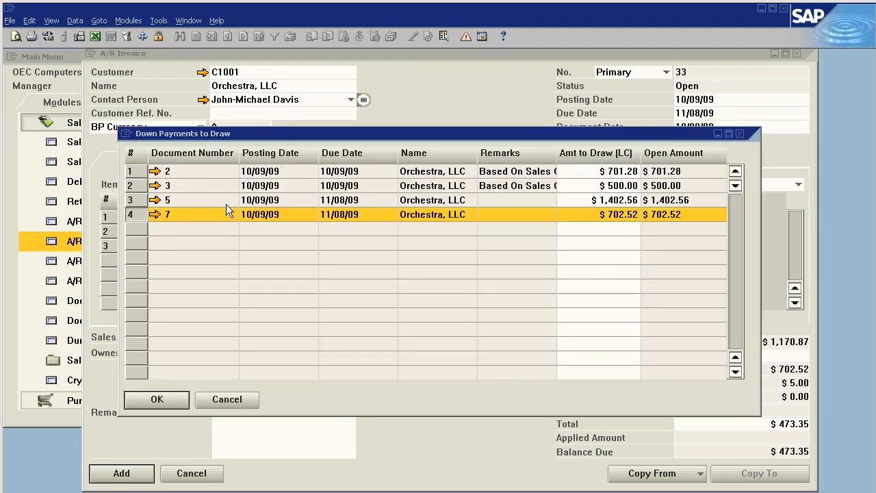
{"action": "mouse_move", "coordinate": [175, 214]}
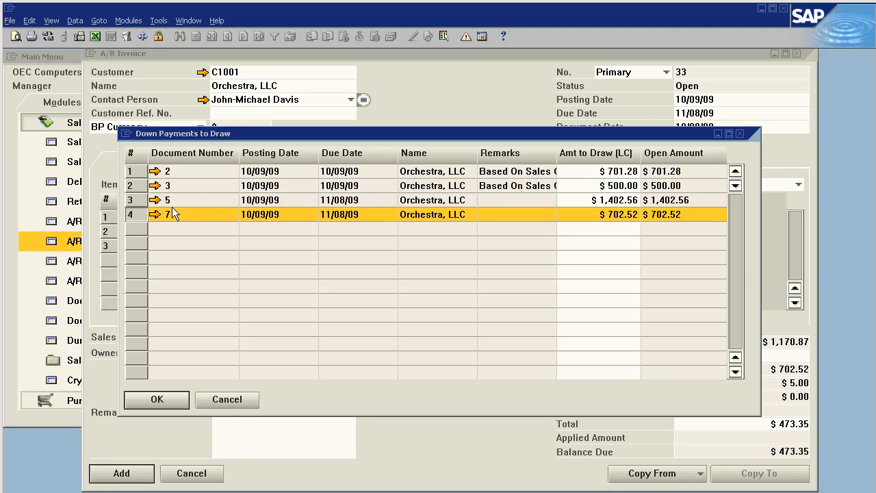
{"action": "mouse_move", "coordinate": [228, 215]}
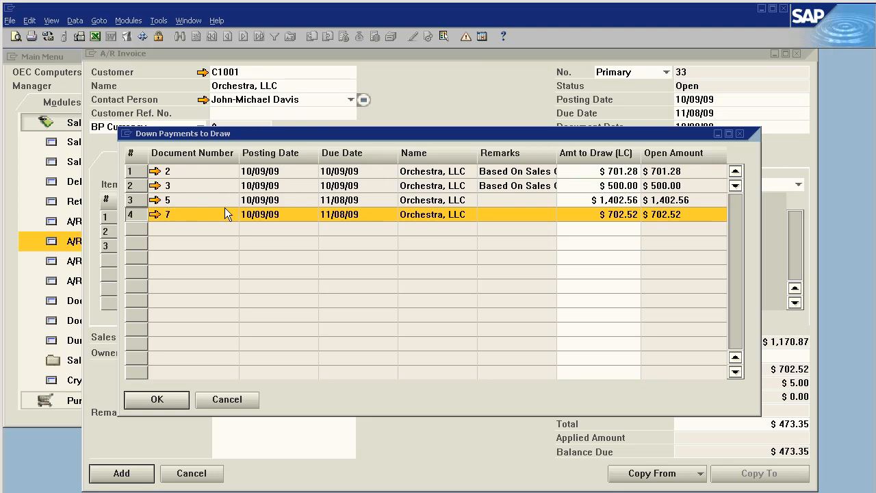
{"action": "mouse_move", "coordinate": [209, 171]}
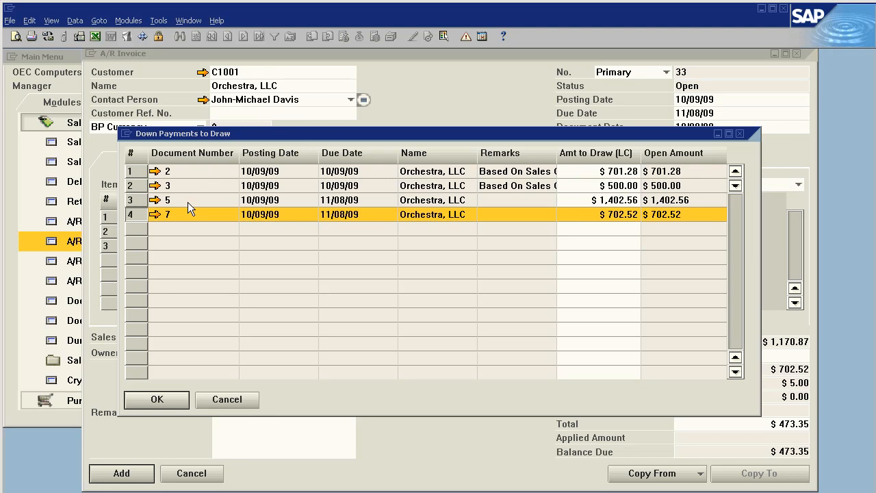
{"action": "mouse_move", "coordinate": [185, 187]}
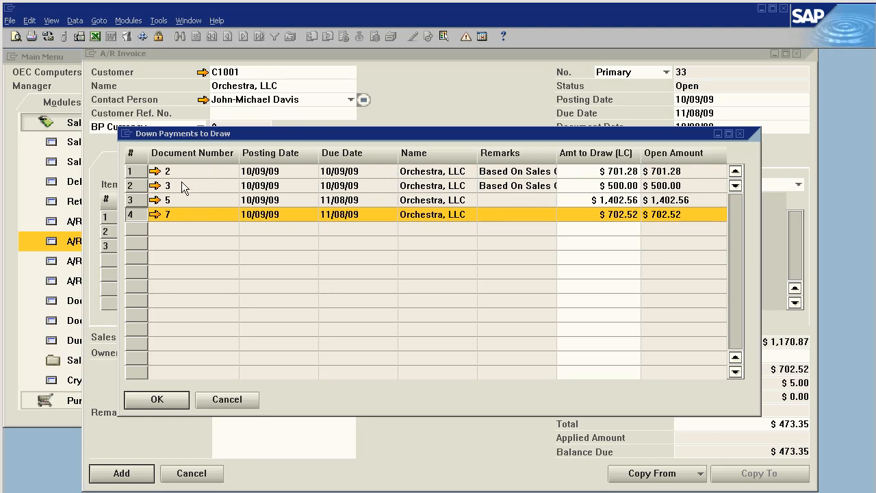
{"action": "mouse_move", "coordinate": [216, 241]}
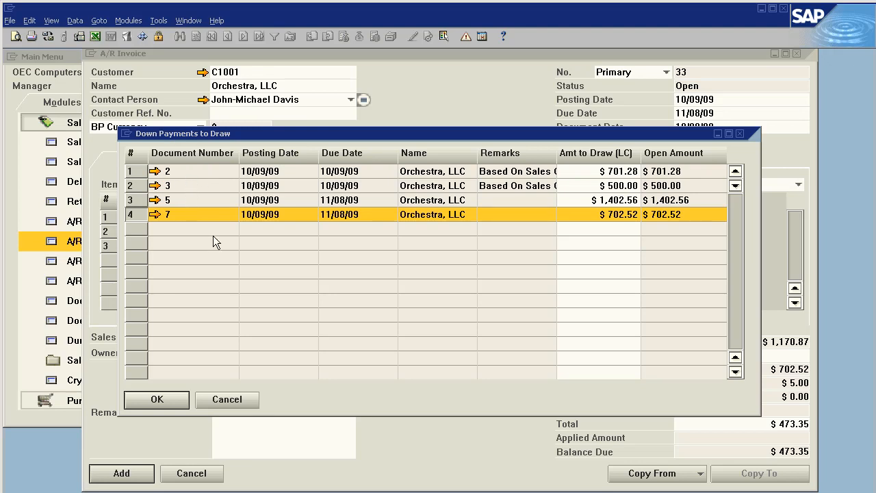
{"action": "mouse_move", "coordinate": [483, 183]}
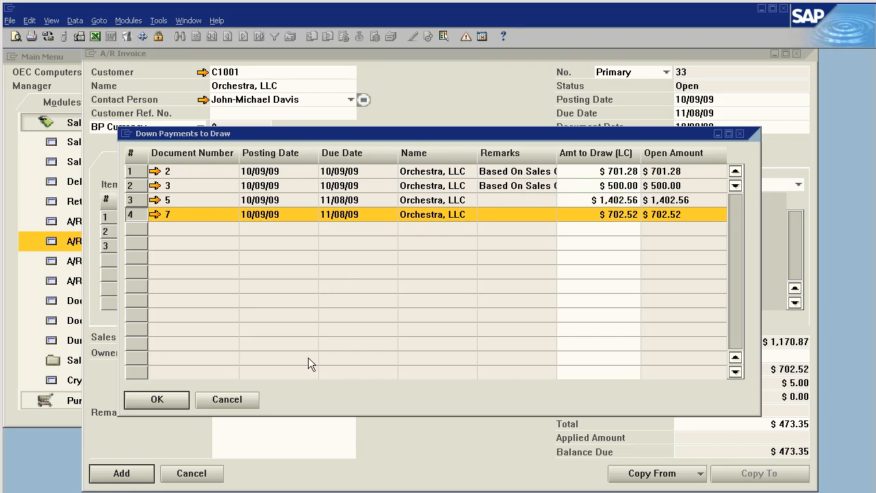
{"action": "left_click", "coordinate": [157, 399]}
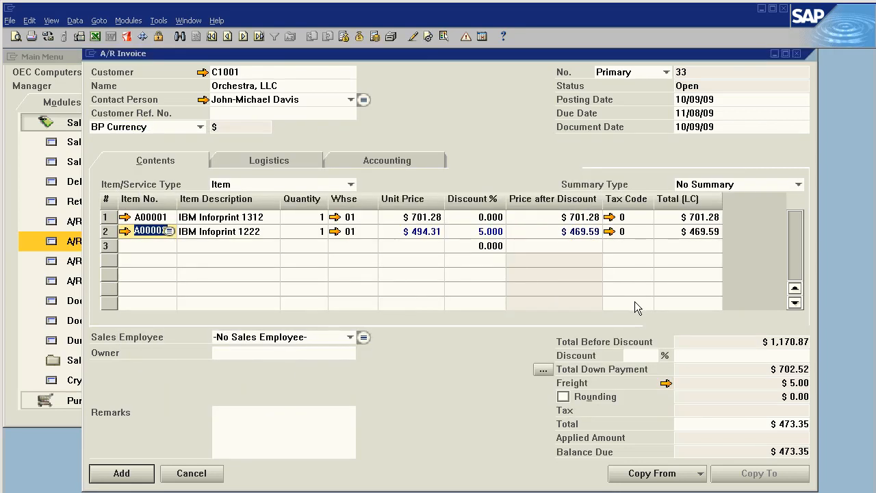
{"action": "mouse_move", "coordinate": [754, 372]}
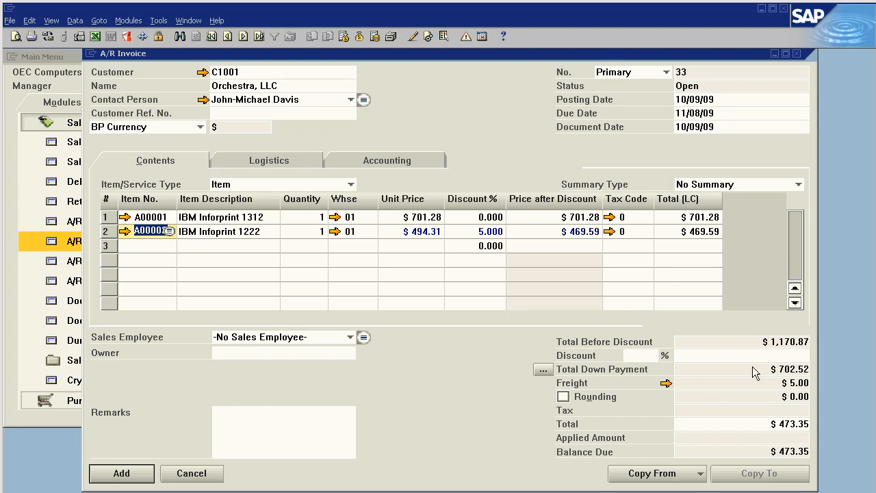
{"action": "mouse_move", "coordinate": [758, 373]}
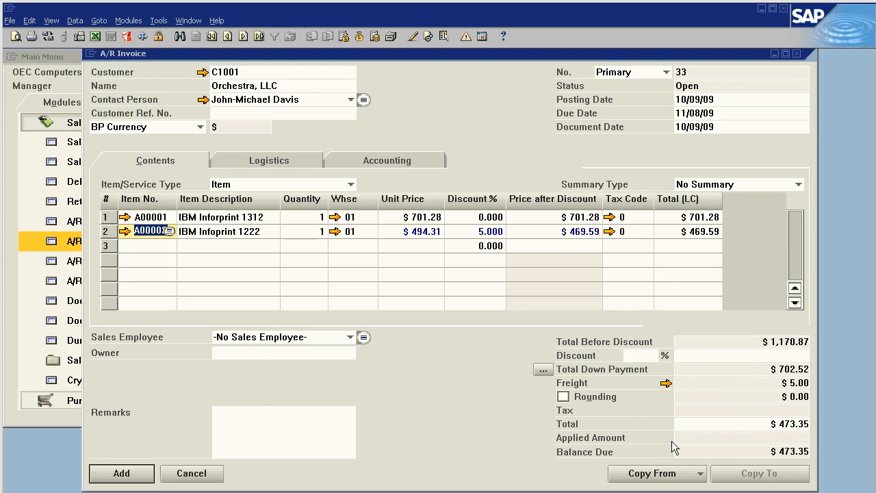
- Add A/R invoice 33 and confirm the system message
{"action": "left_click", "coordinate": [121, 474]}
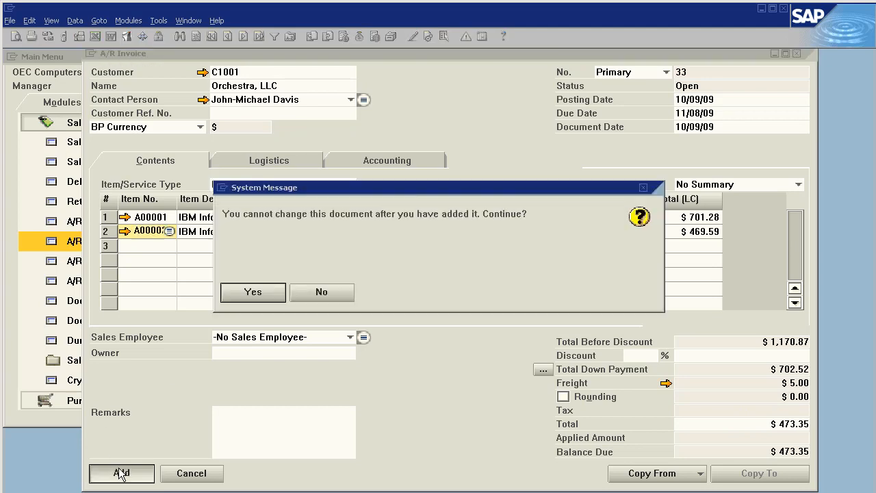
{"action": "left_click", "coordinate": [252, 291]}
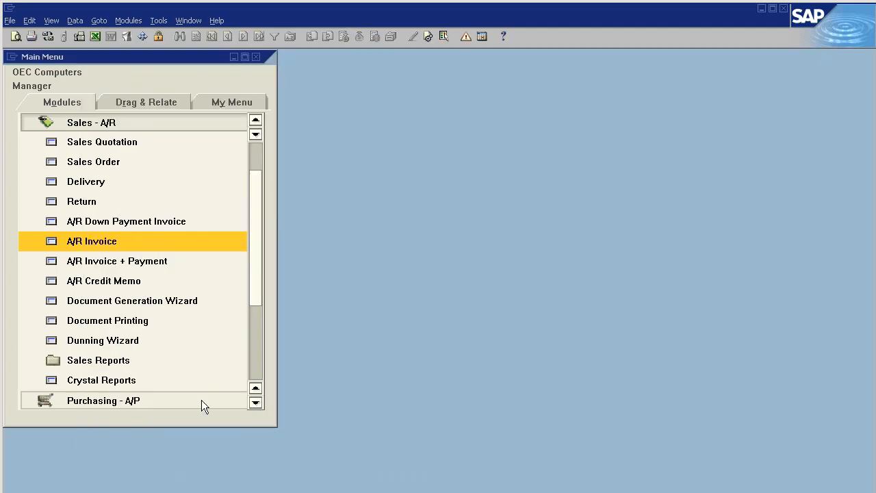
{"action": "mouse_move", "coordinate": [135, 234]}
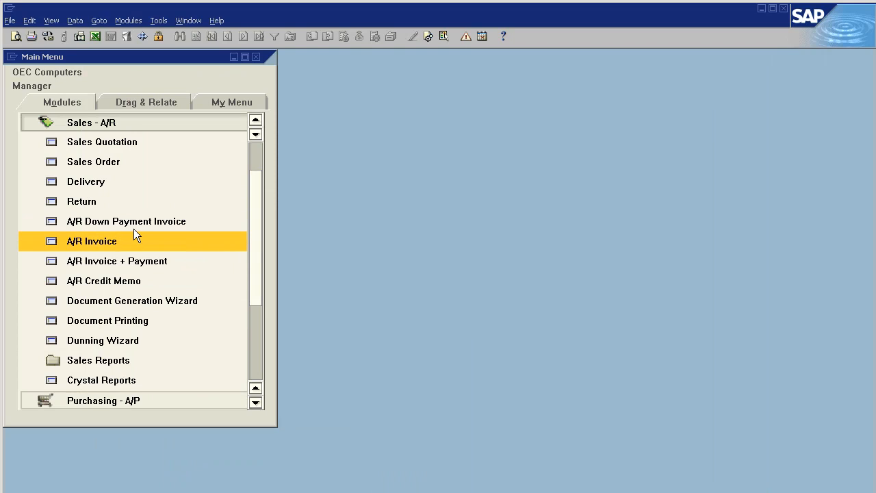
{"action": "mouse_move", "coordinate": [139, 228]}
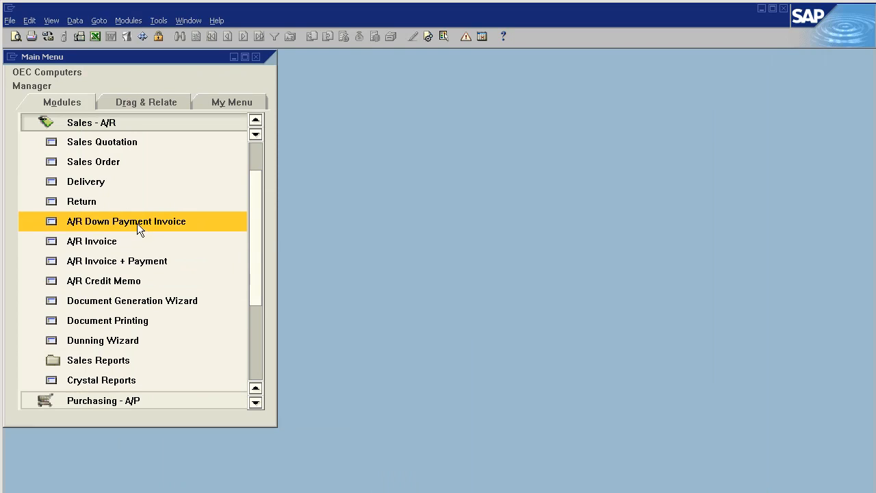